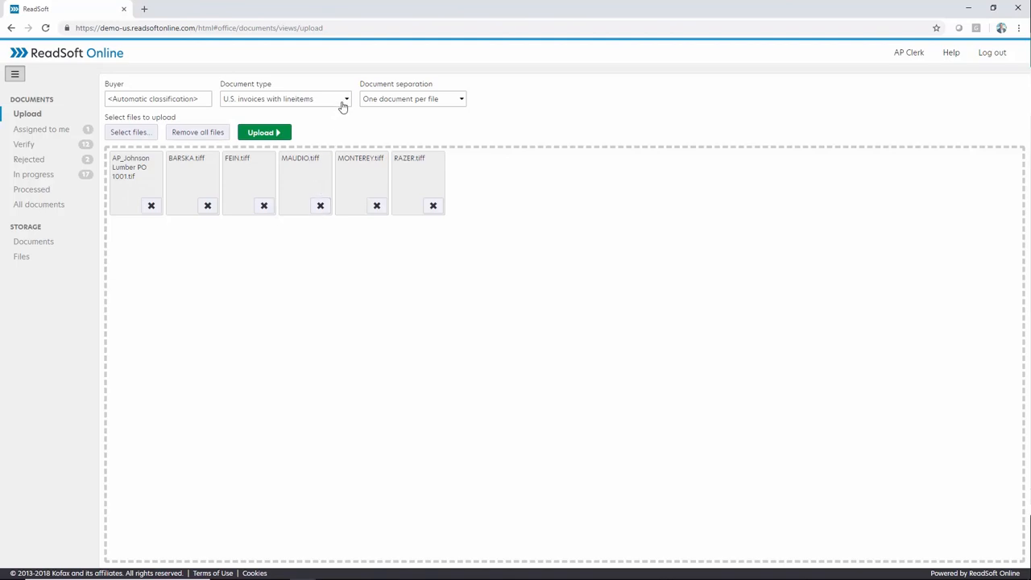
Keep 'U.S. invoices with lineitems' as the document type for the upload
left_click(345, 99)
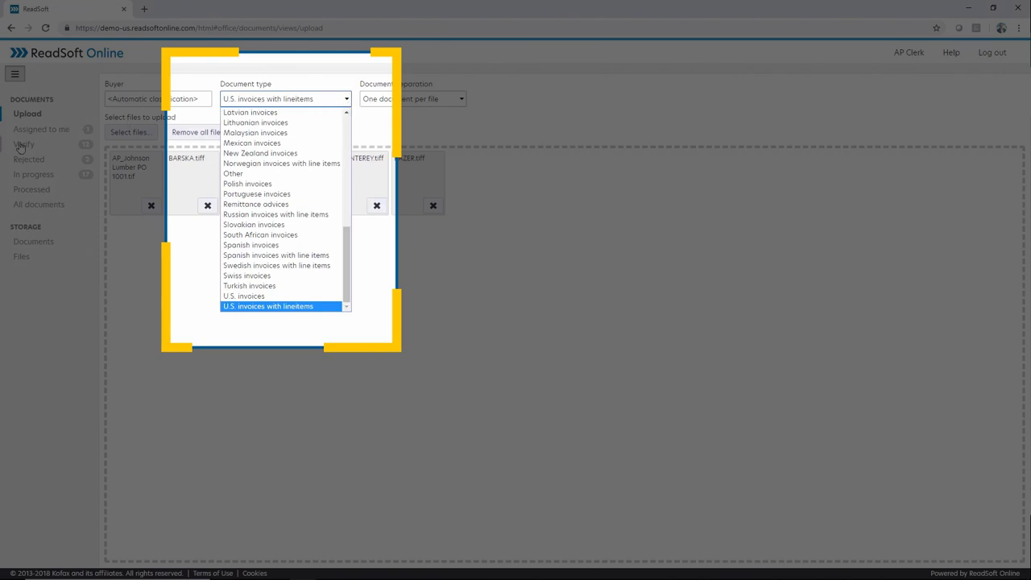
left_click(24, 143)
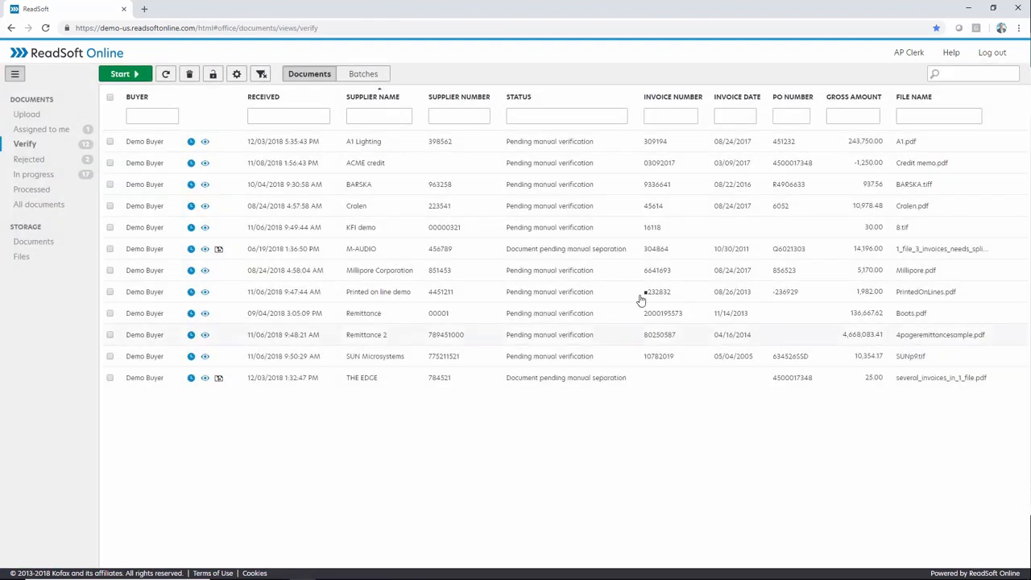
Bring up the A1 Lighting invoice for verification and inspect its flagged InvoiceNumber
left_click(145, 142)
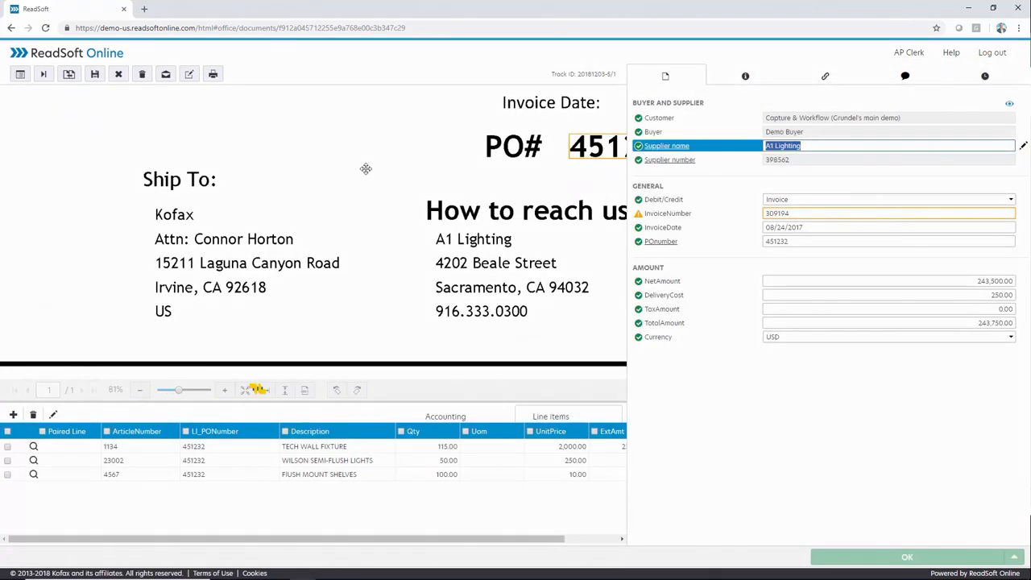
left_click(264, 390)
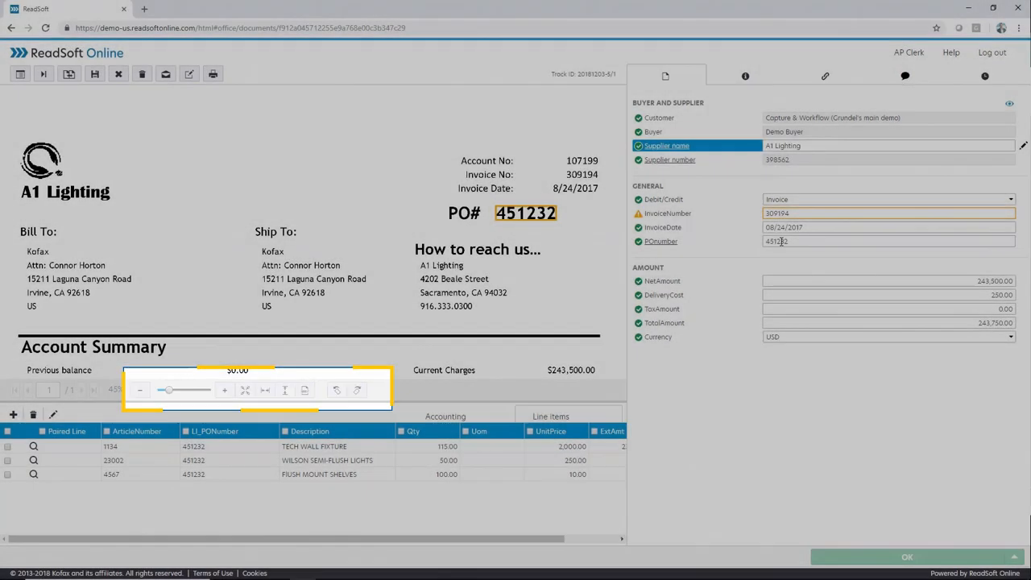
left_click(890, 212)
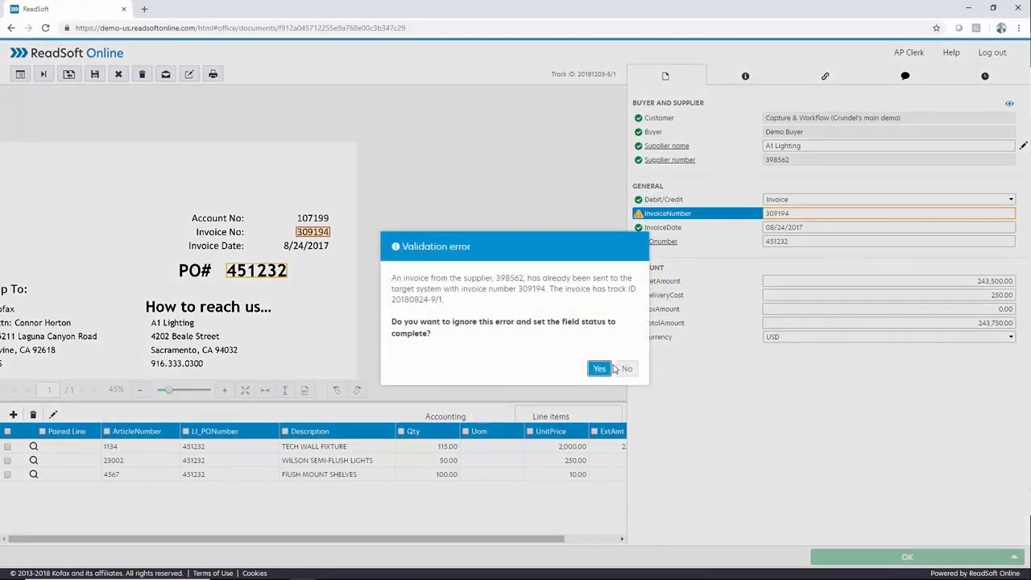
Override the duplicate-invoice error and check the PONumber field
left_click(599, 367)
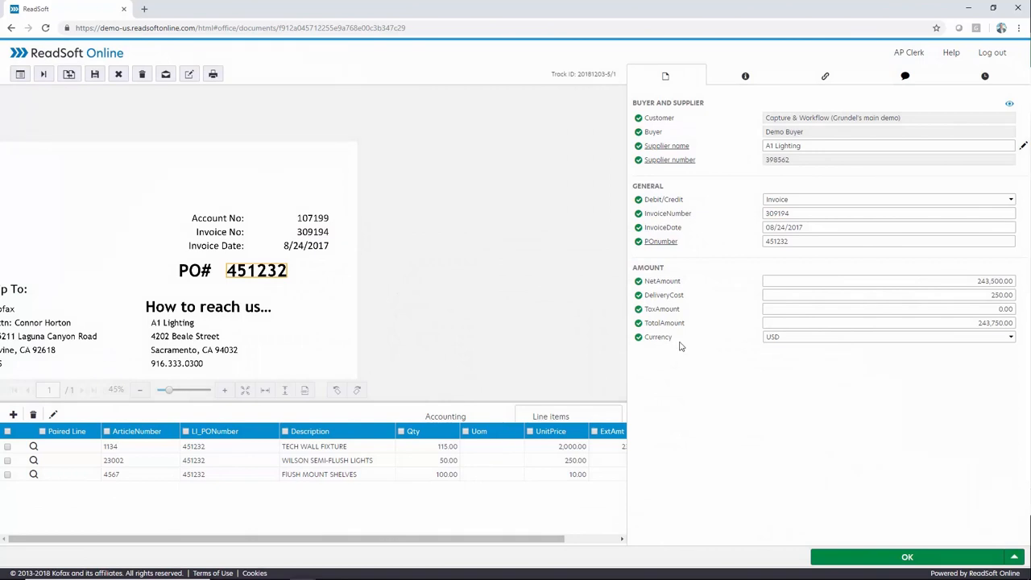
mouse_move(860, 293)
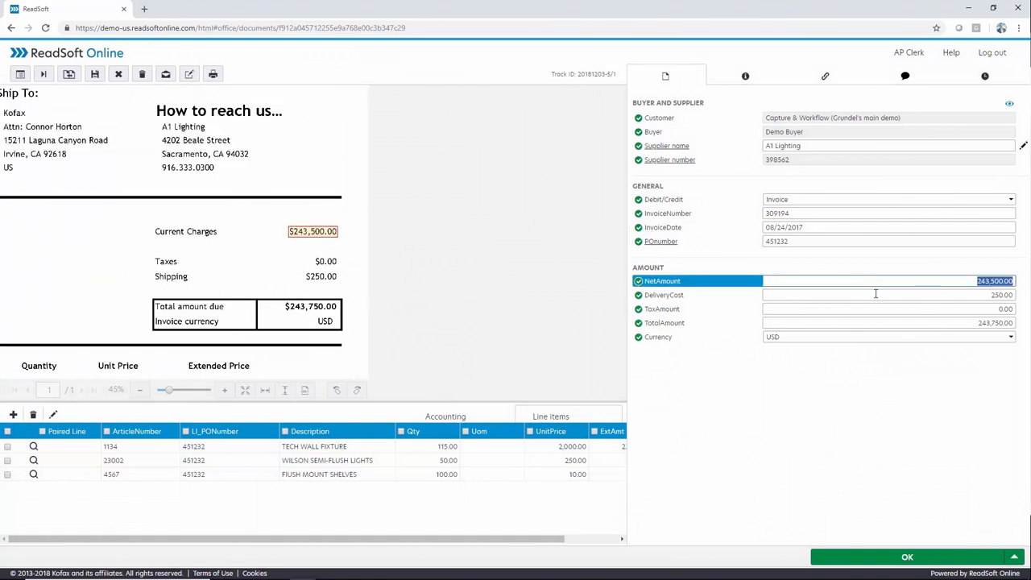
left_click(886, 295)
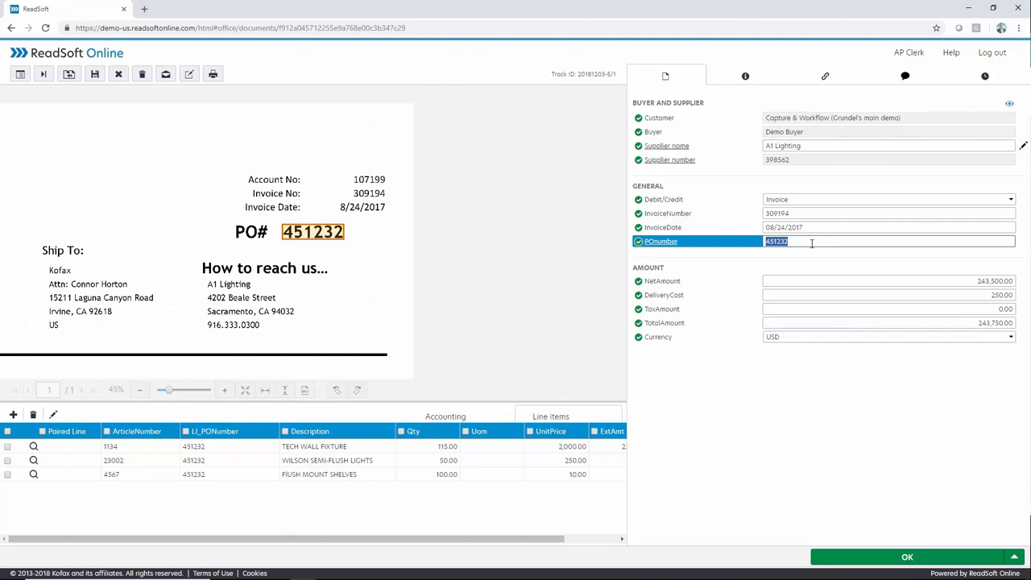
Match the invoice to purchase order 451232 and confirm its order lines
left_click(661, 242)
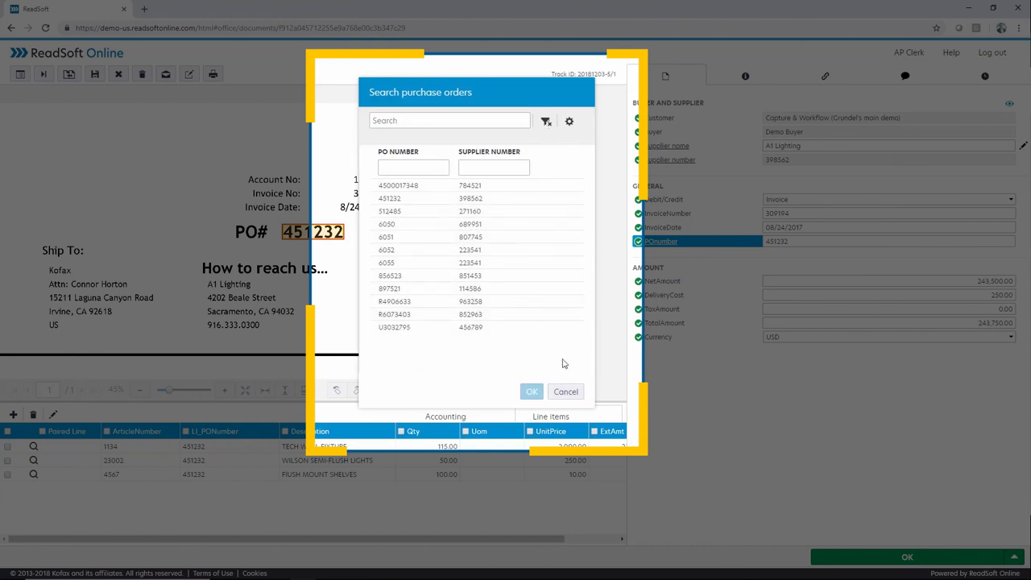
left_click(532, 391)
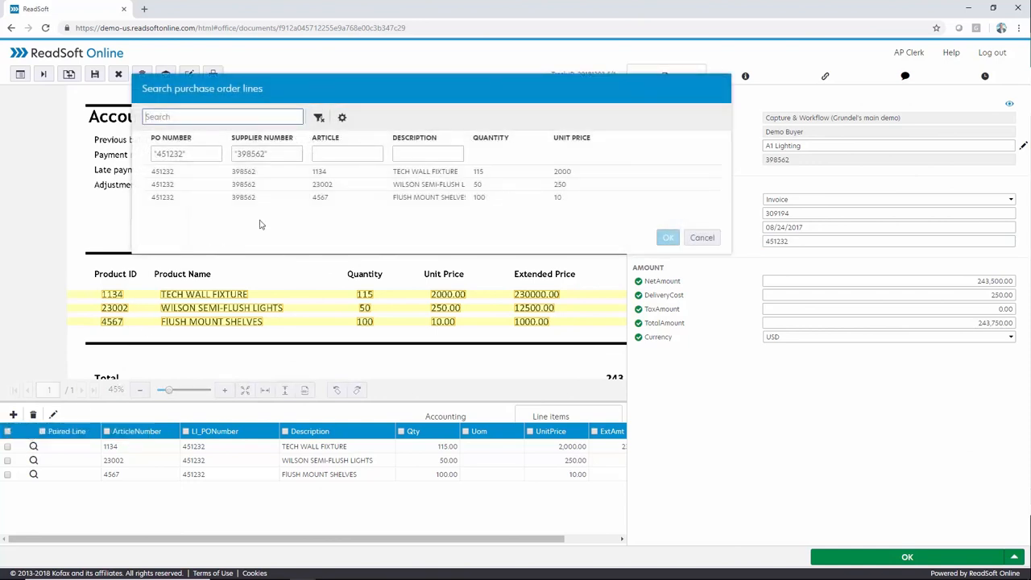
mouse_move(184, 493)
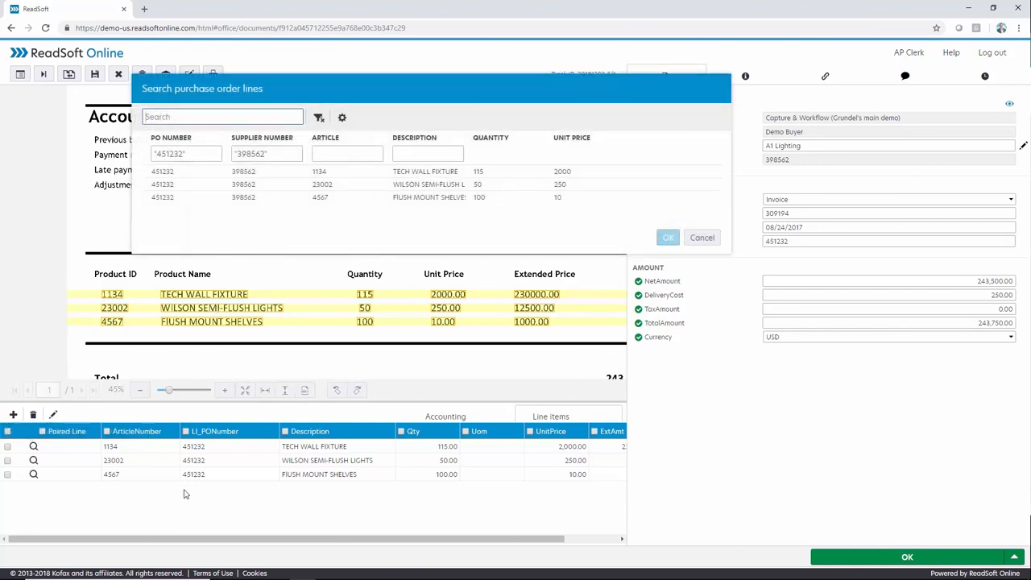
left_click(700, 236)
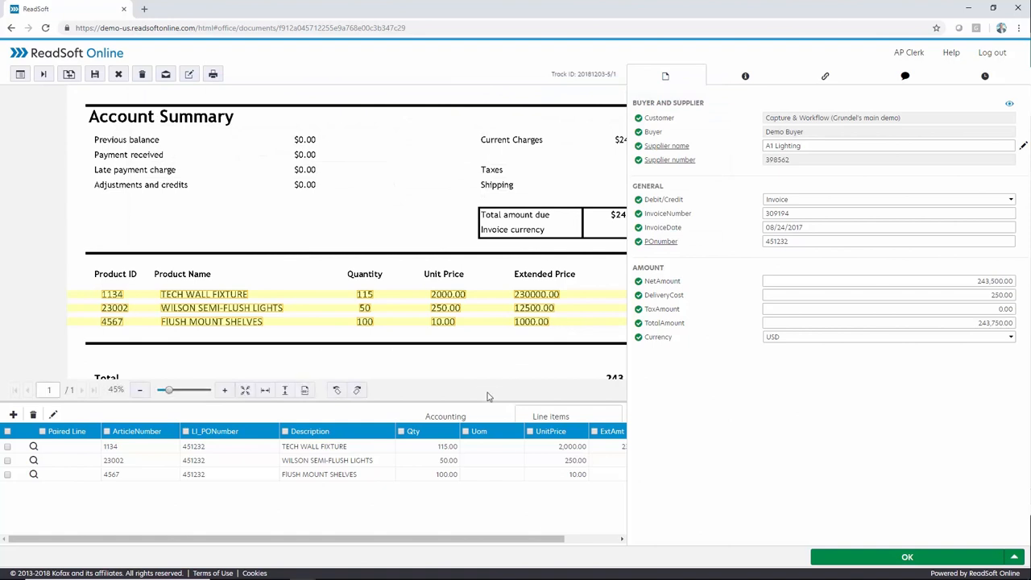
Code the accounting line to account 1001 - Account A
left_click(13, 414)
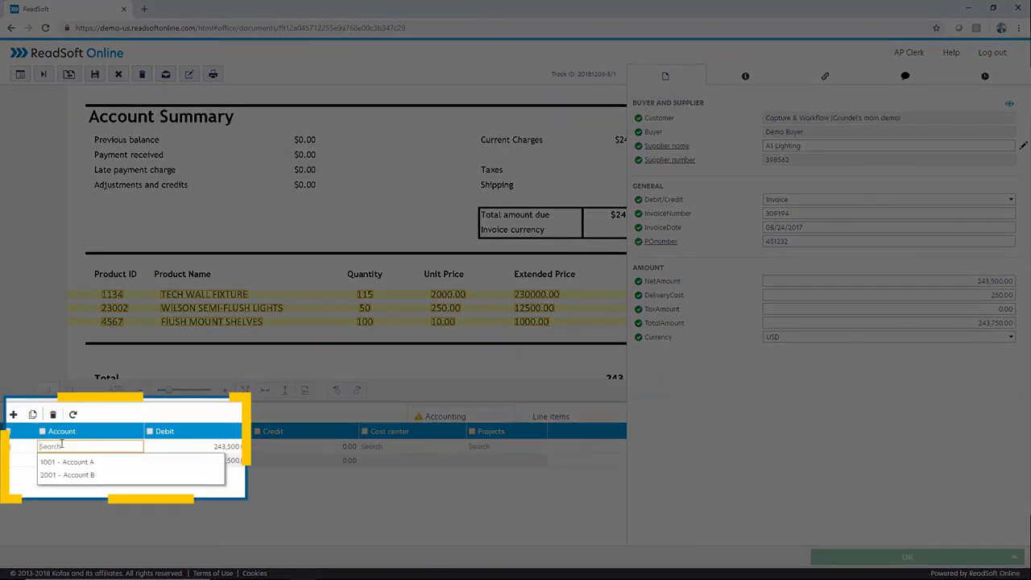
left_click(68, 460)
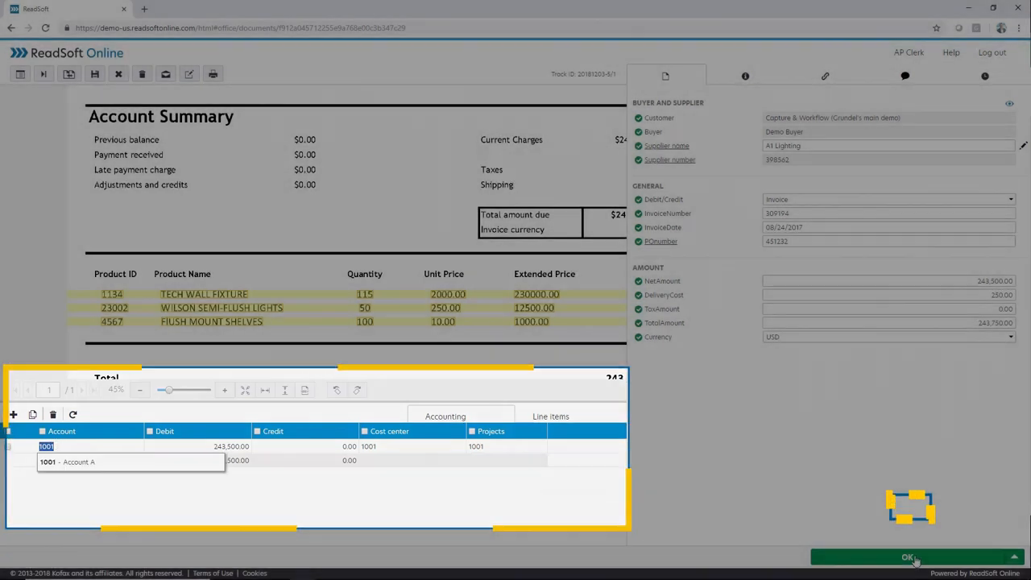
Finish verification and route the invoice to the Pacific Division 1001 workflow
left_click(907, 557)
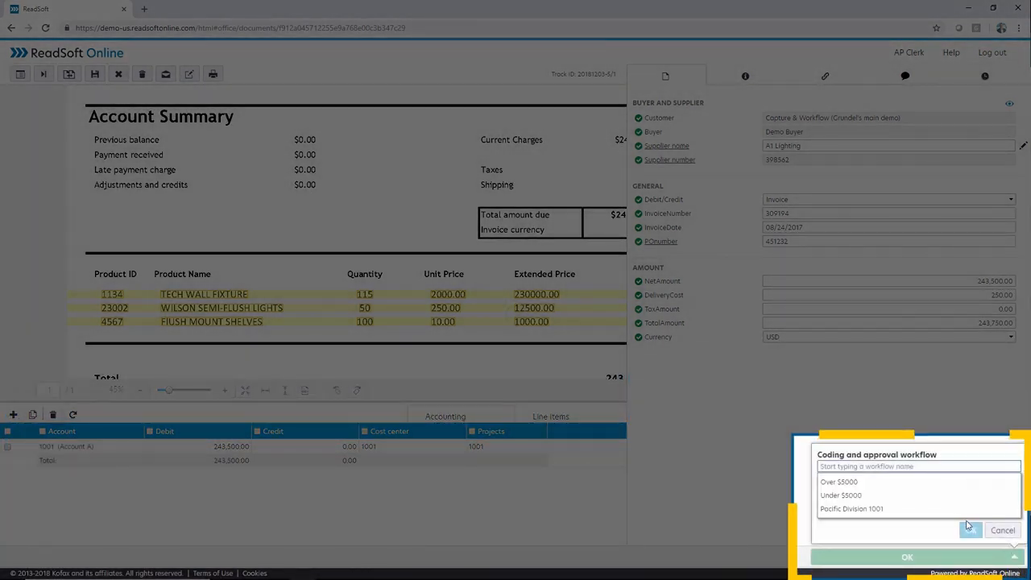
left_click(851, 509)
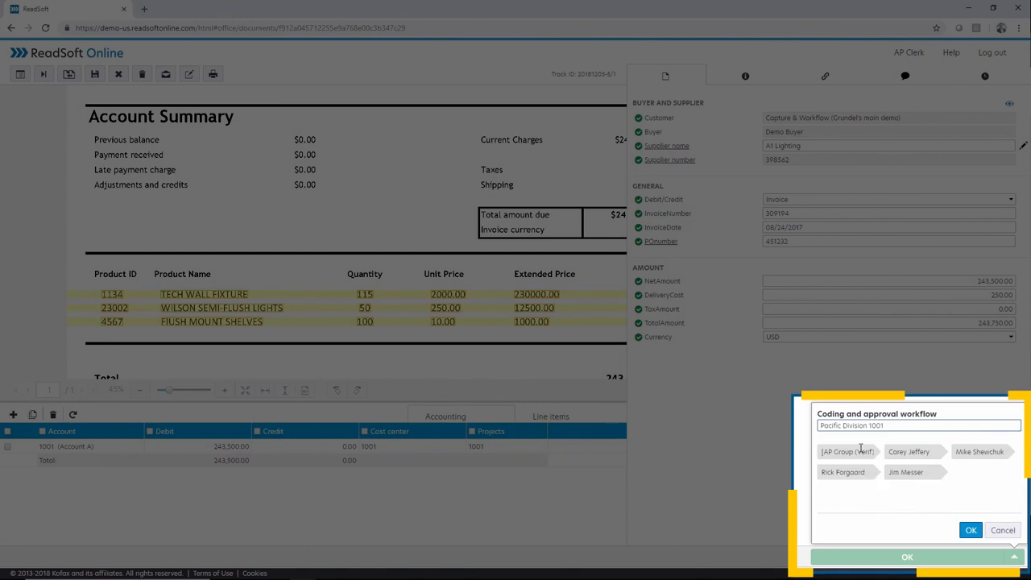
mouse_move(986, 503)
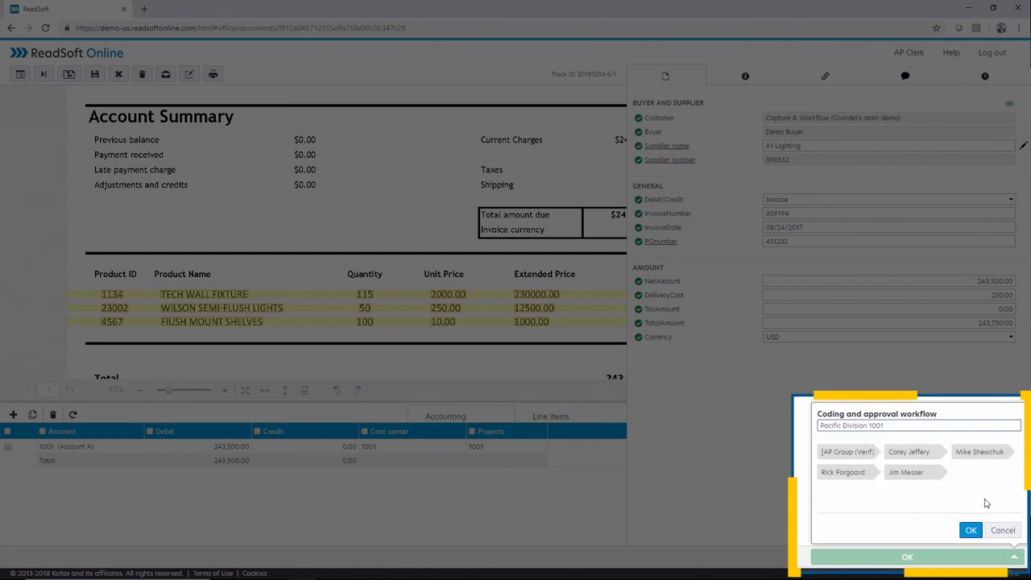